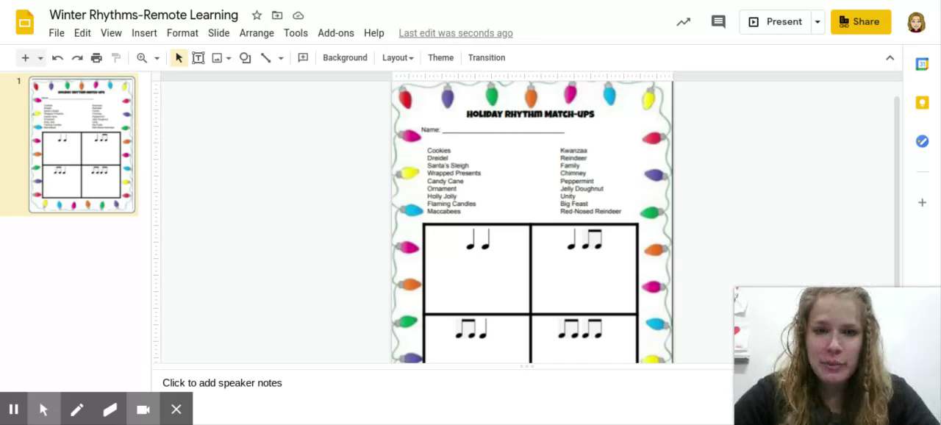
mouse_move(451, 129)
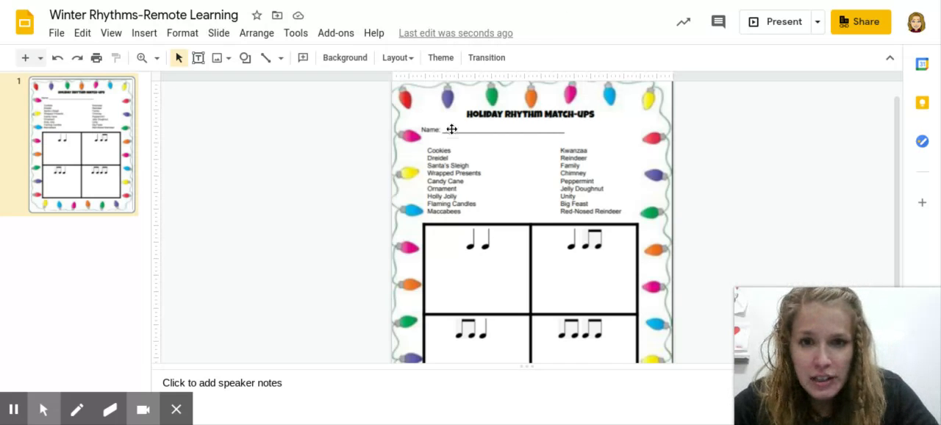
mouse_move(469, 130)
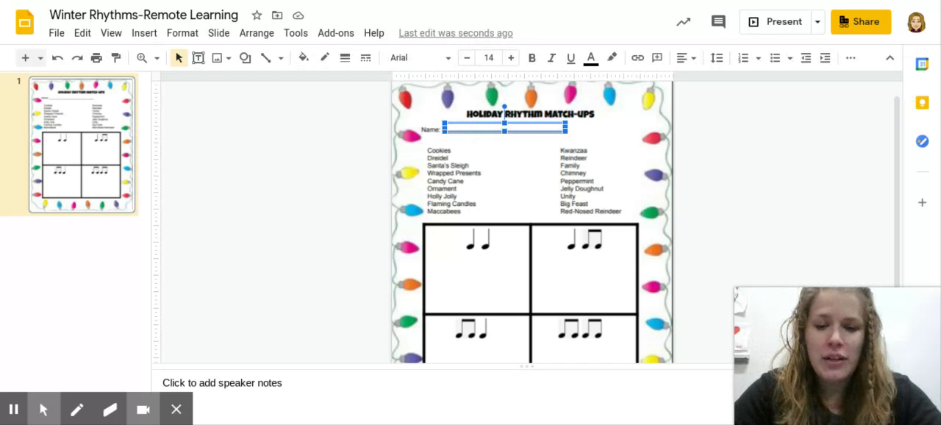
type("Miss McGuinness")
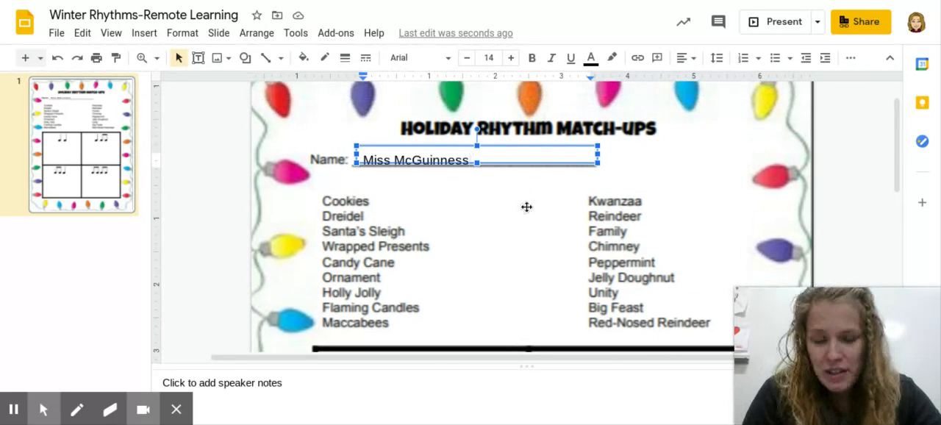
scroll("down", 3)
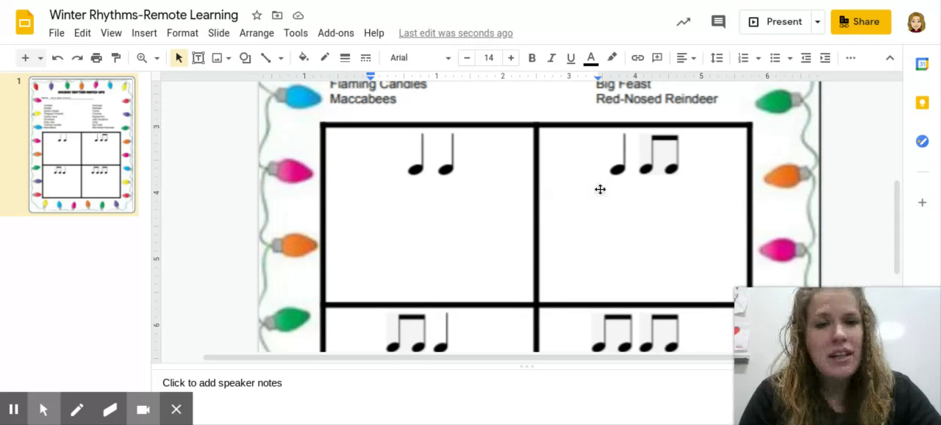
mouse_move(619, 183)
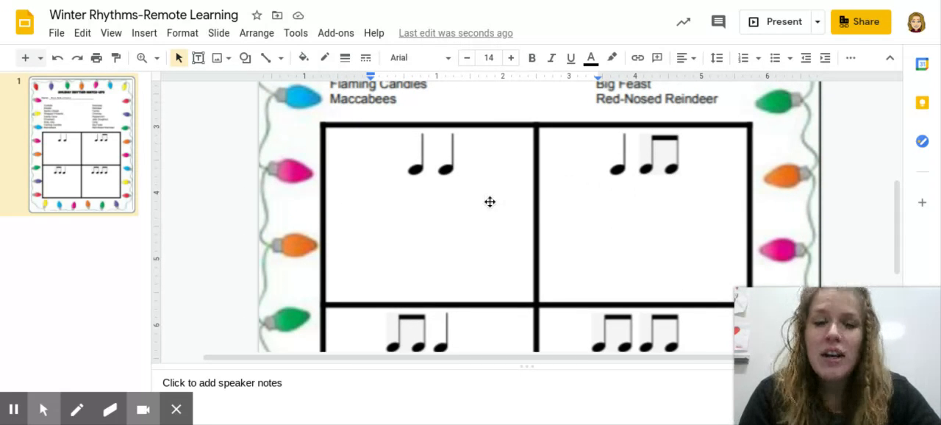
scroll("down", 3)
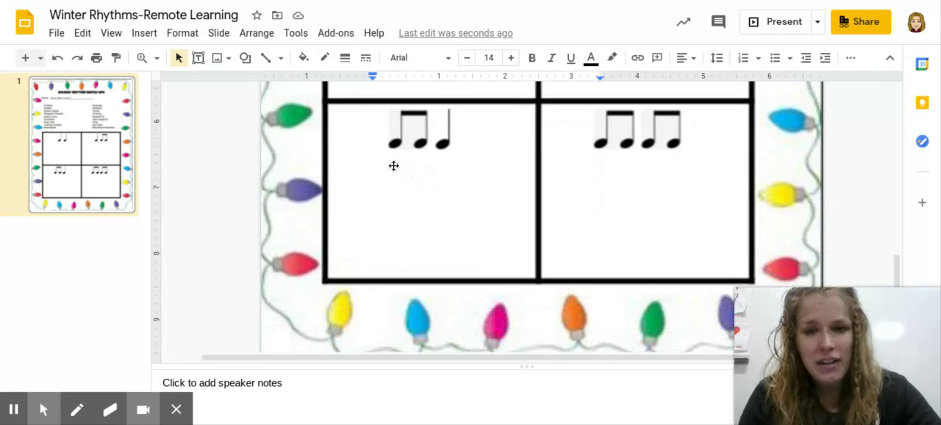
mouse_move(521, 177)
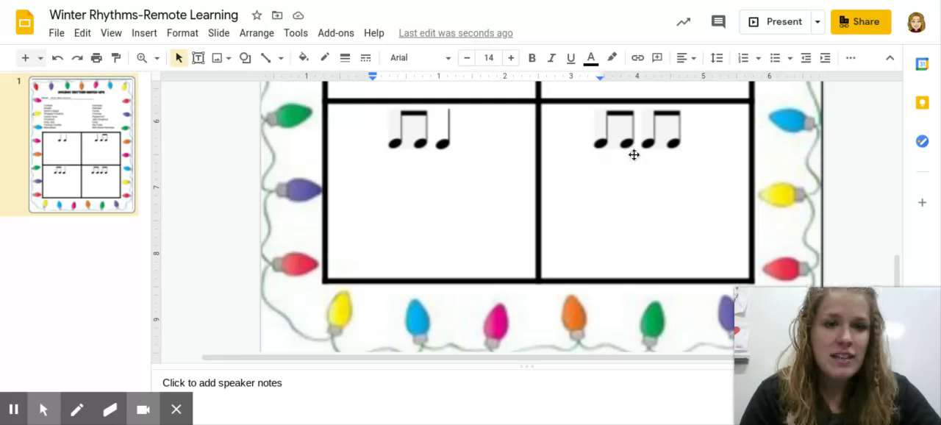
mouse_move(523, 173)
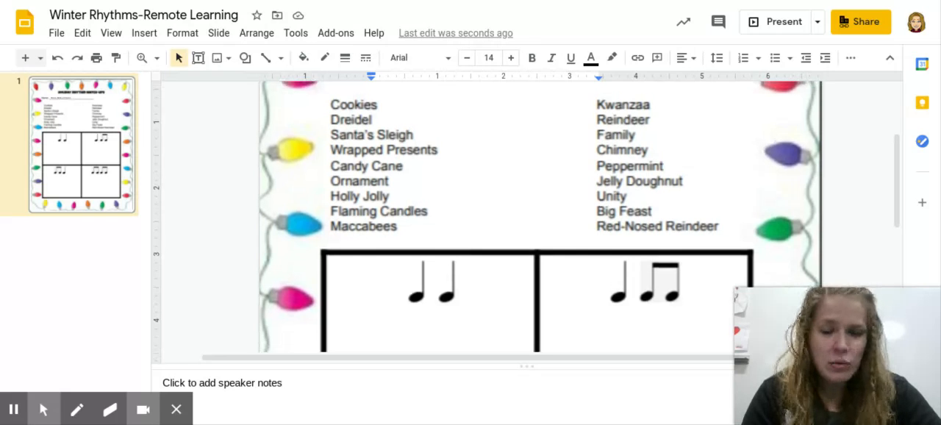
scroll("down", 3)
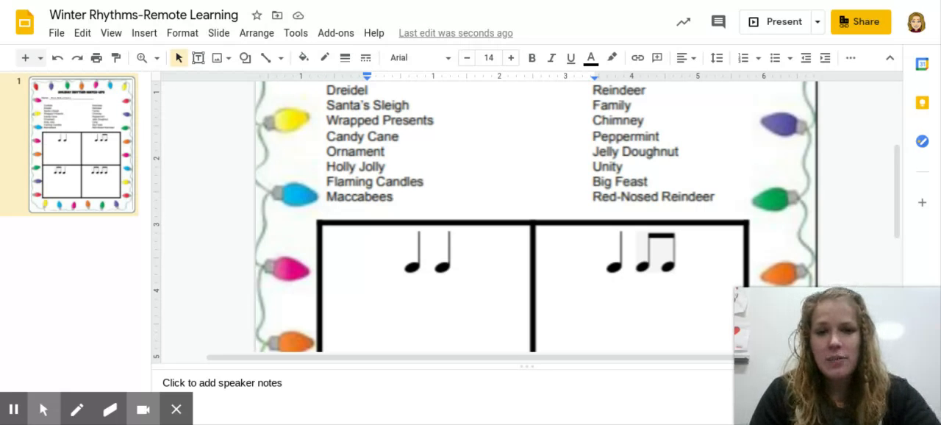
scroll("down", 3)
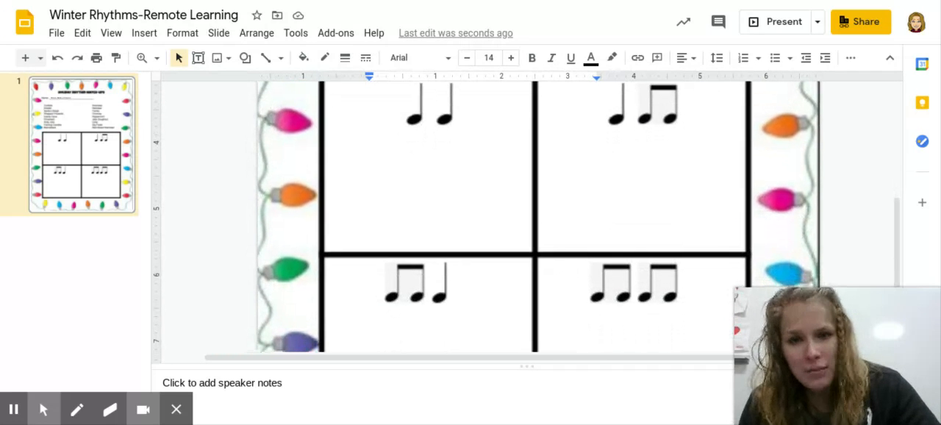
mouse_move(448, 138)
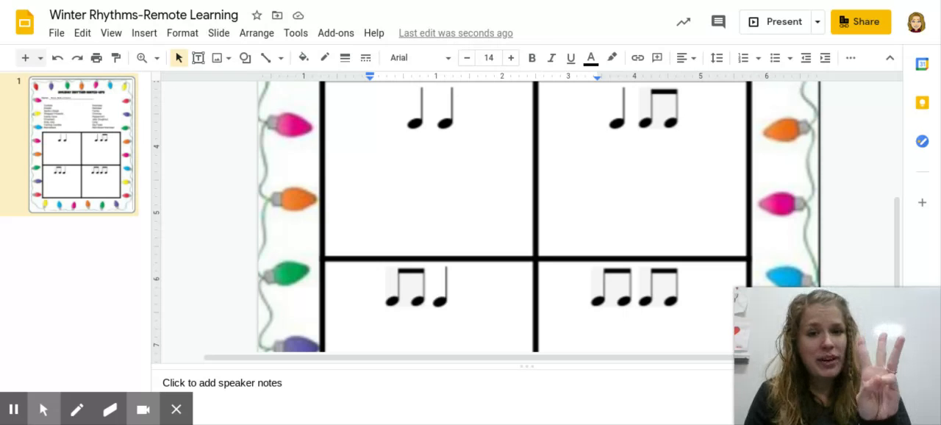
scroll("down", 3)
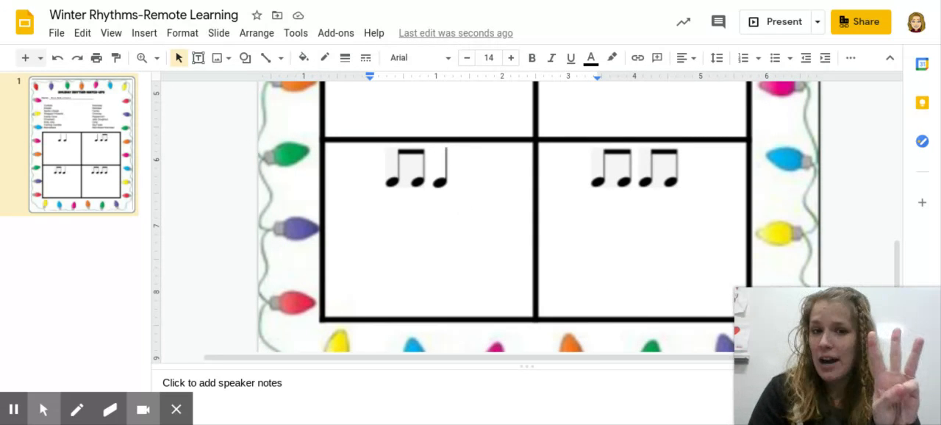
mouse_move(598, 185)
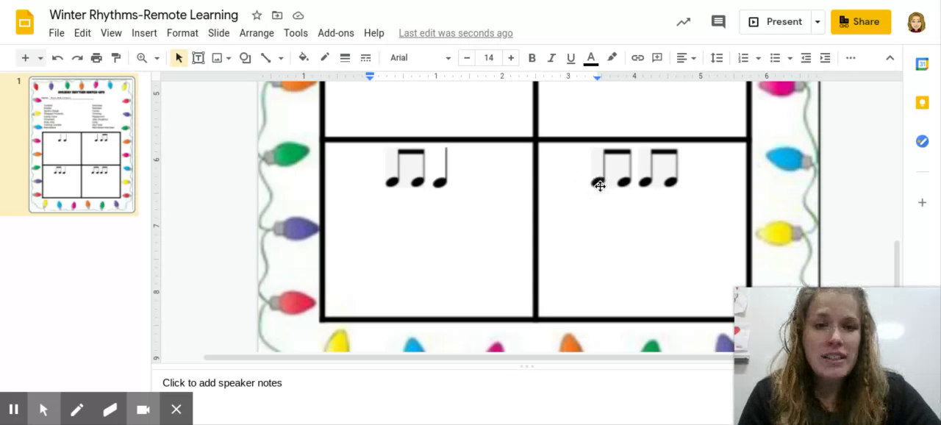
mouse_move(668, 193)
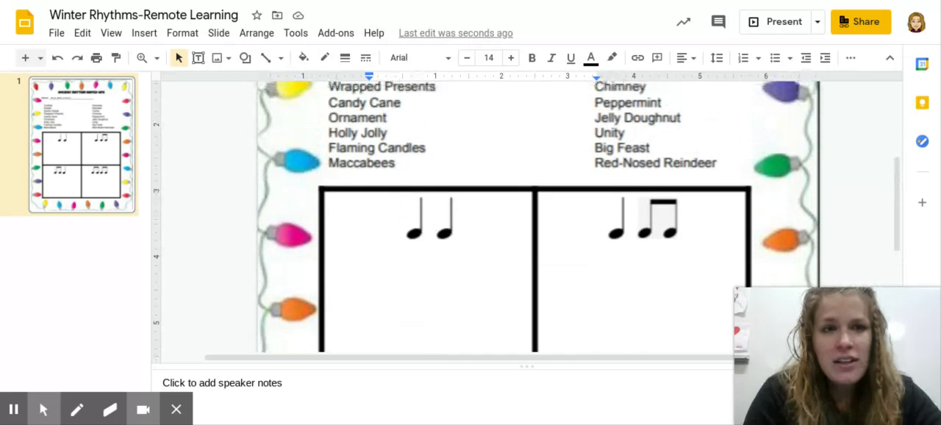
scroll("up", 3)
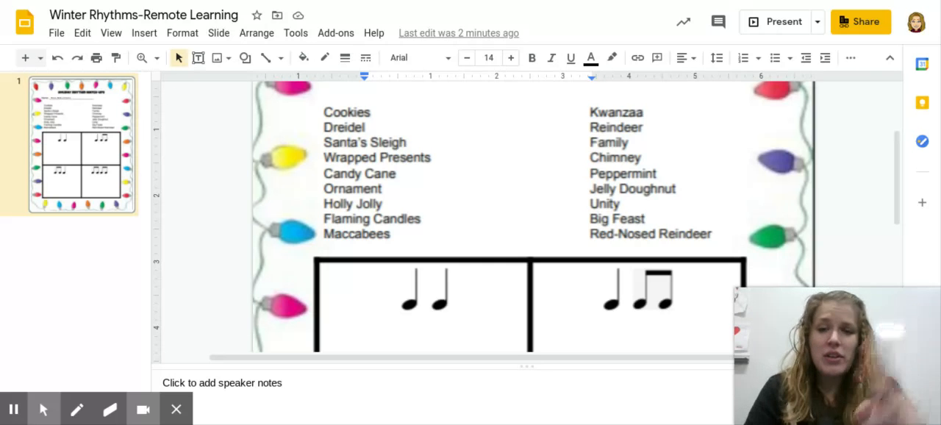
scroll("down", 3)
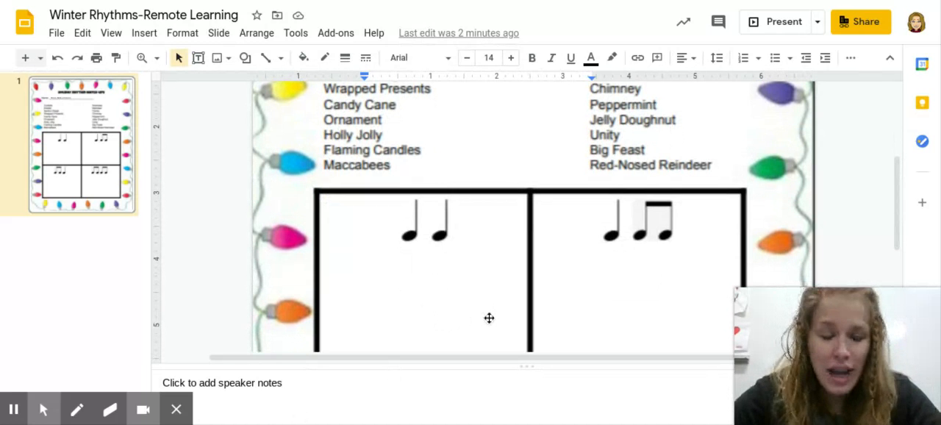
mouse_move(385, 275)
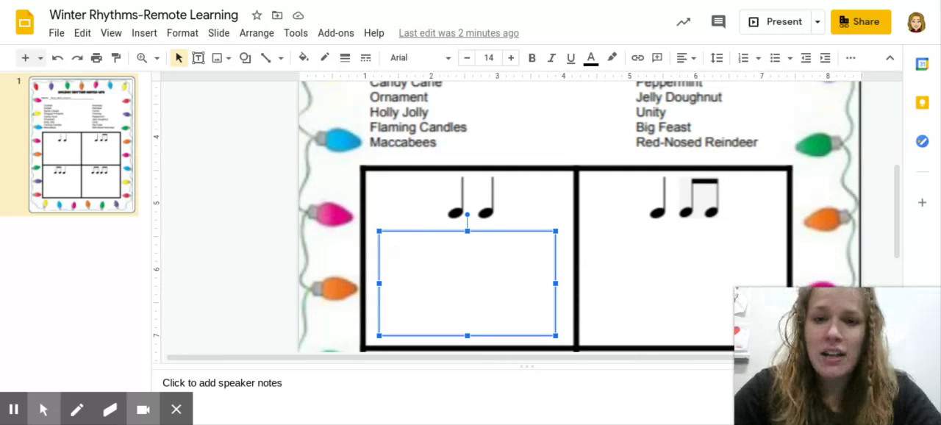
type("Cookie")
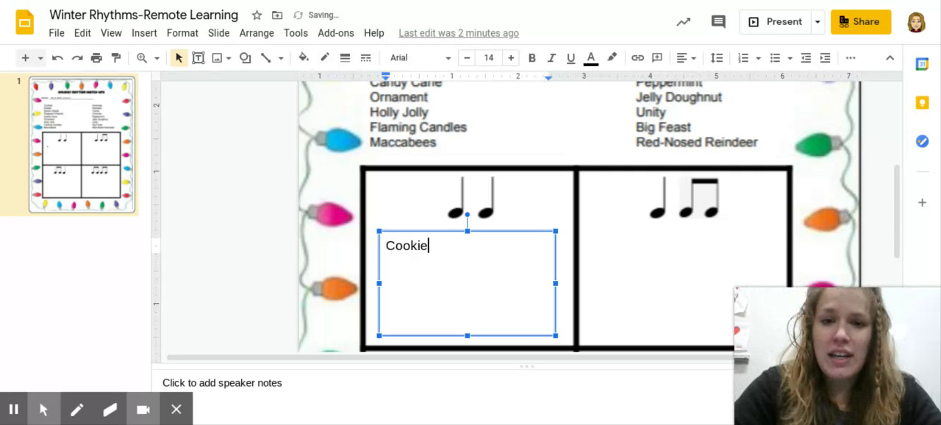
type("s")
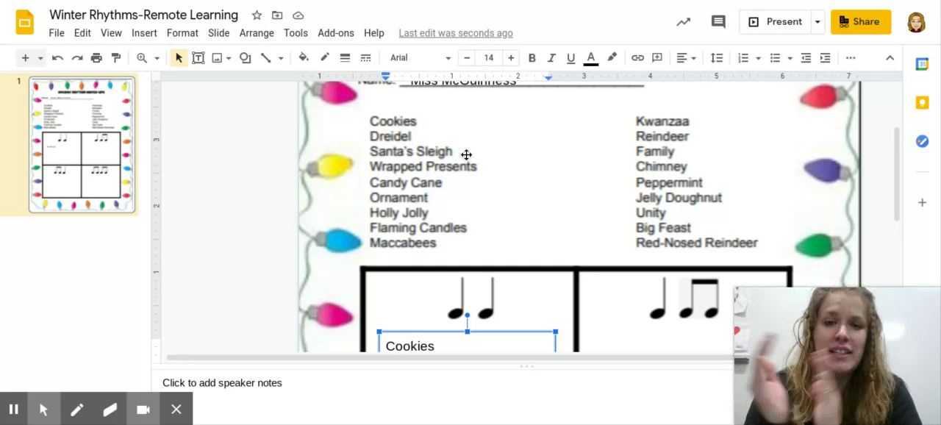
scroll("down", 3)
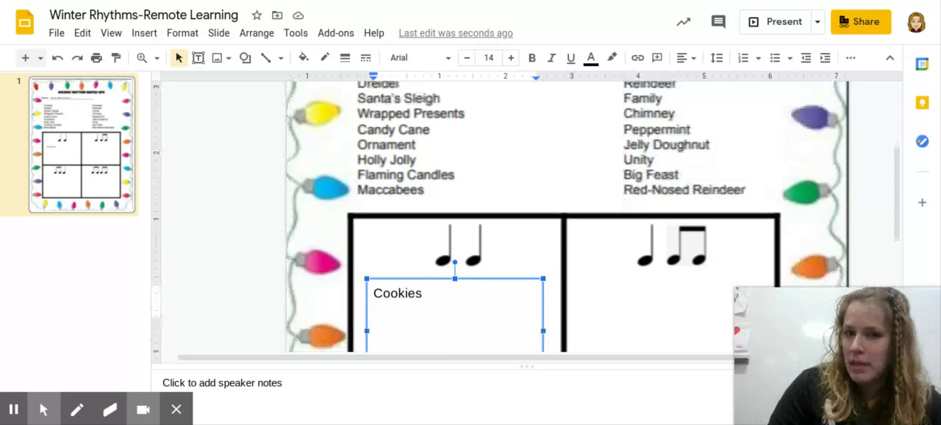
scroll("down", 3)
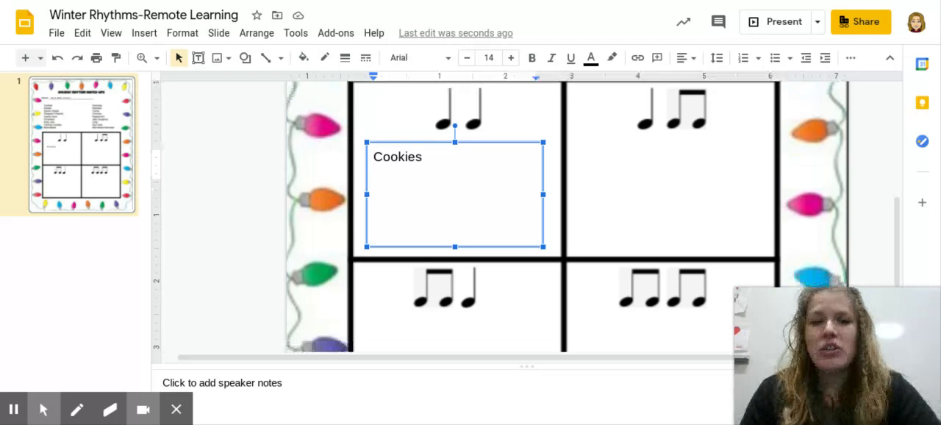
scroll("down", 3)
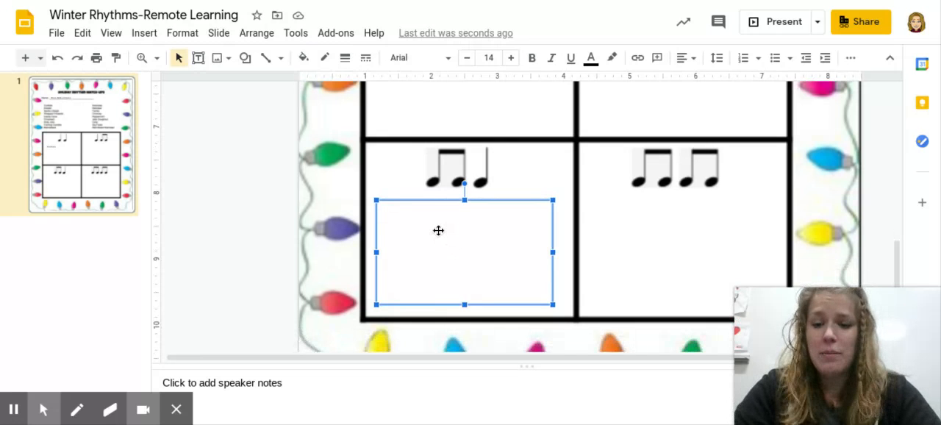
type("Santa")
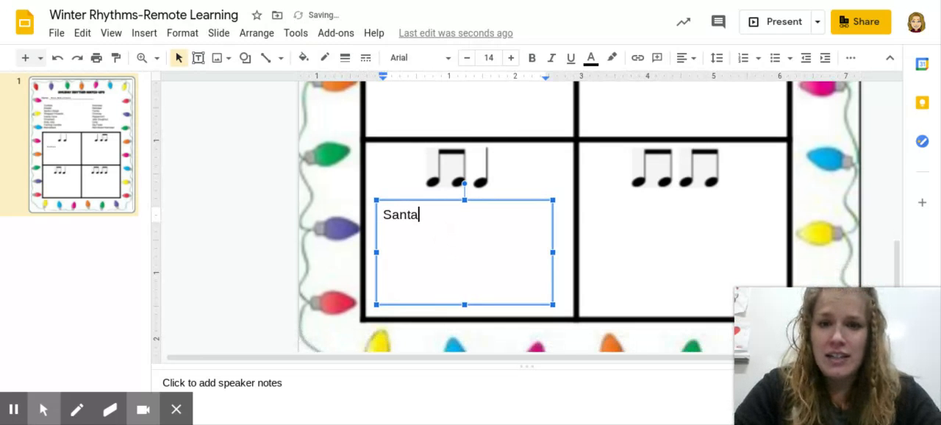
type("'s Sleigh")
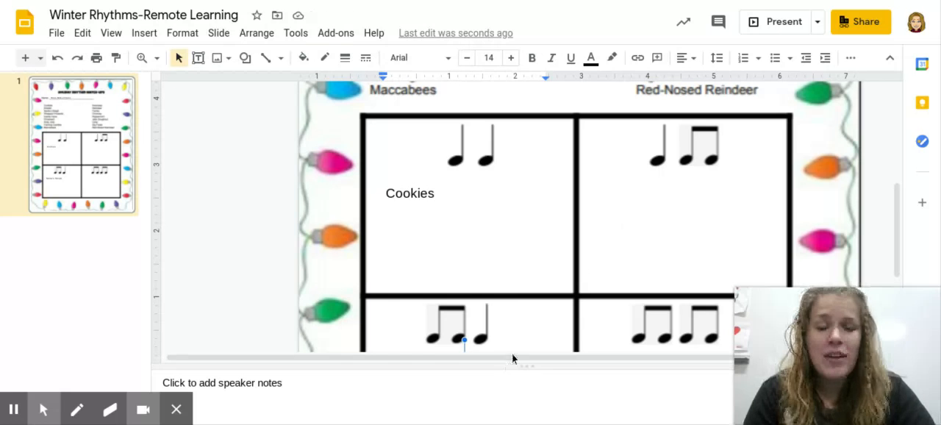
mouse_move(639, 268)
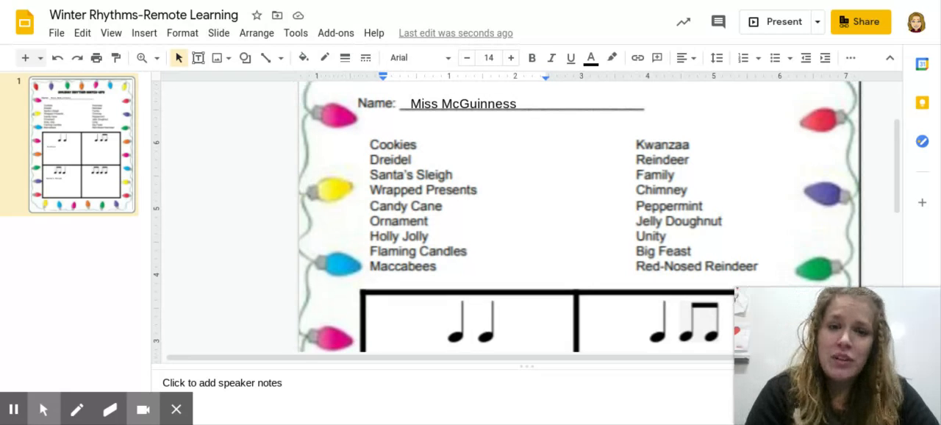
scroll("down", 3)
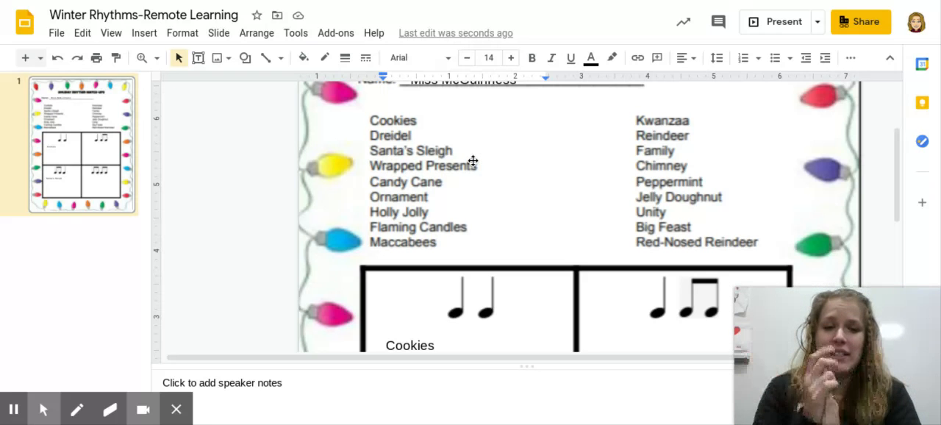
scroll("down", 3)
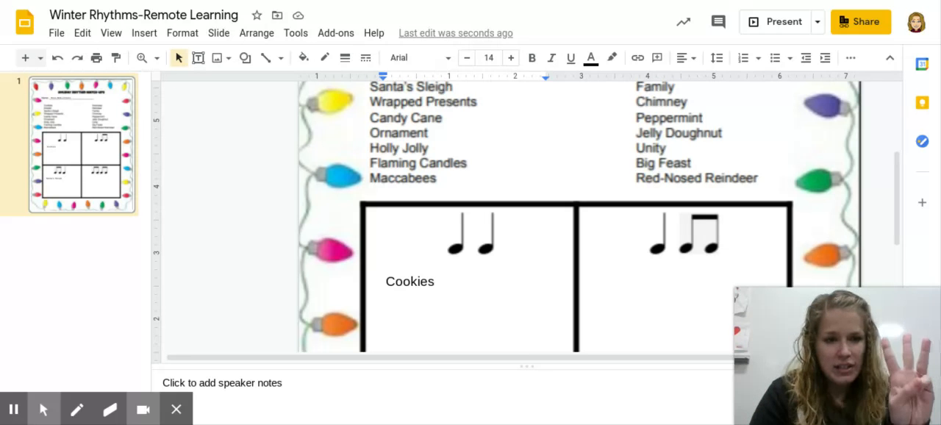
scroll("down", 3)
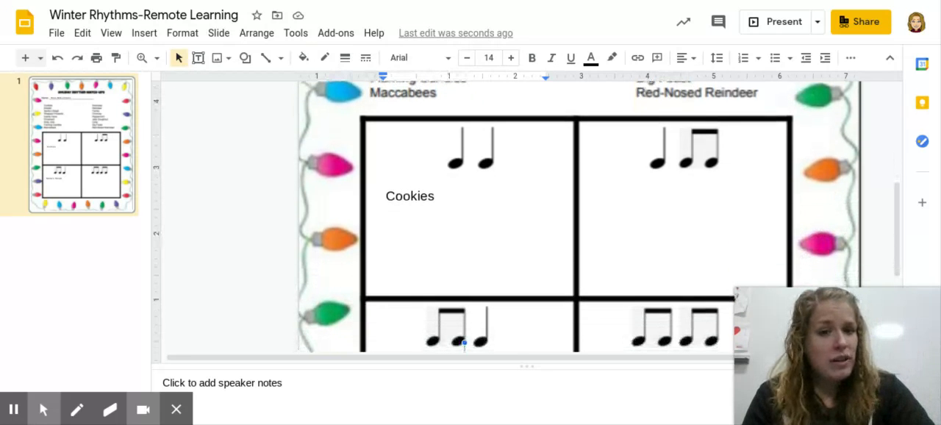
mouse_move(606, 255)
type("Santa’s Sleigh")
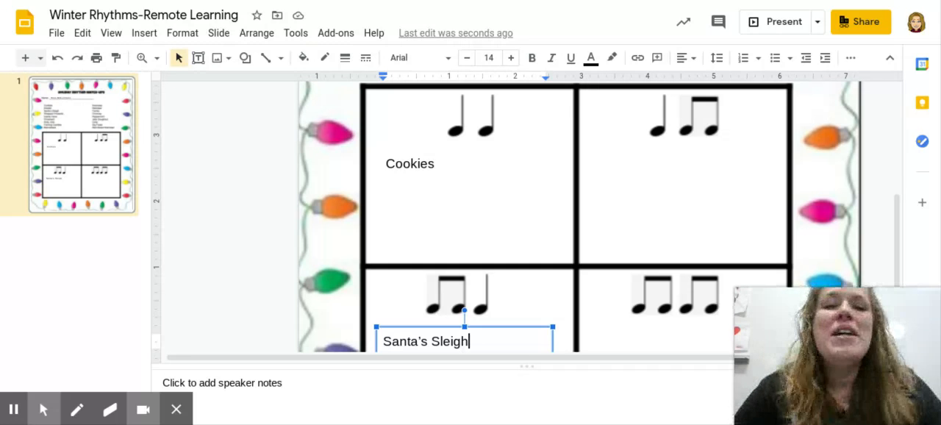
scroll("down", 3)
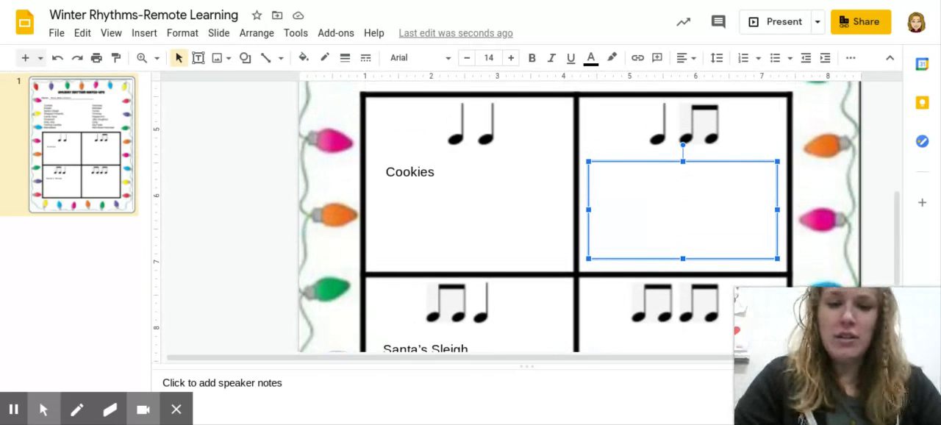
type("Wrapped Pr")
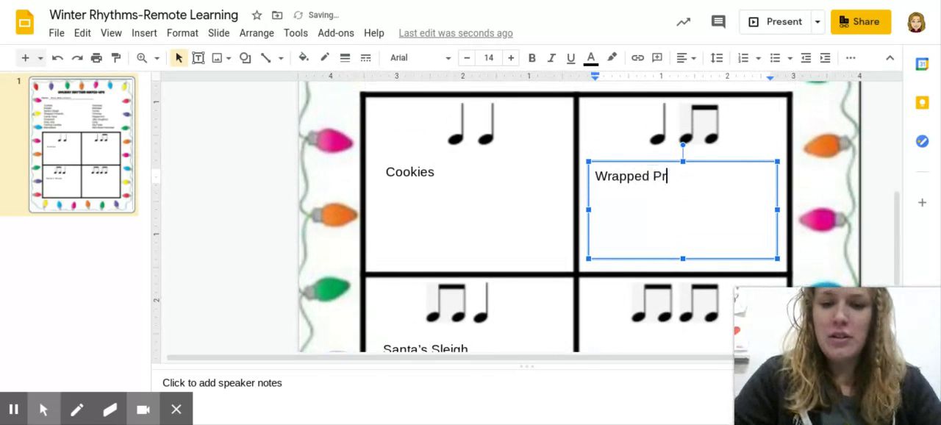
type("esents")
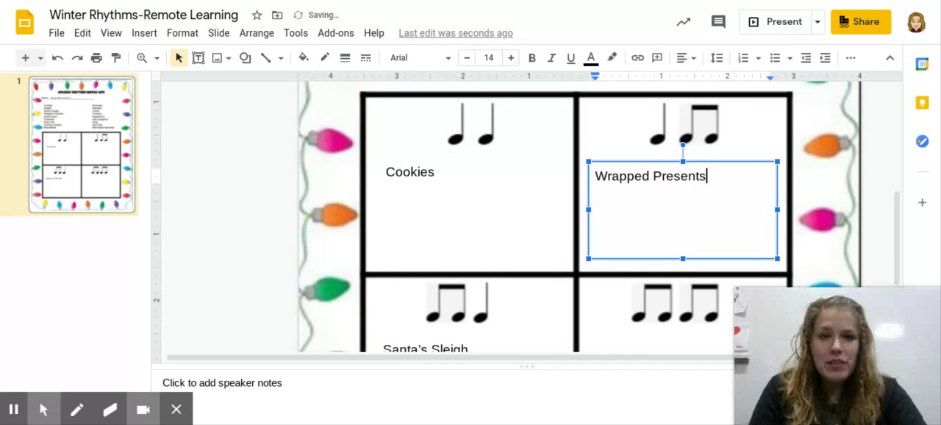